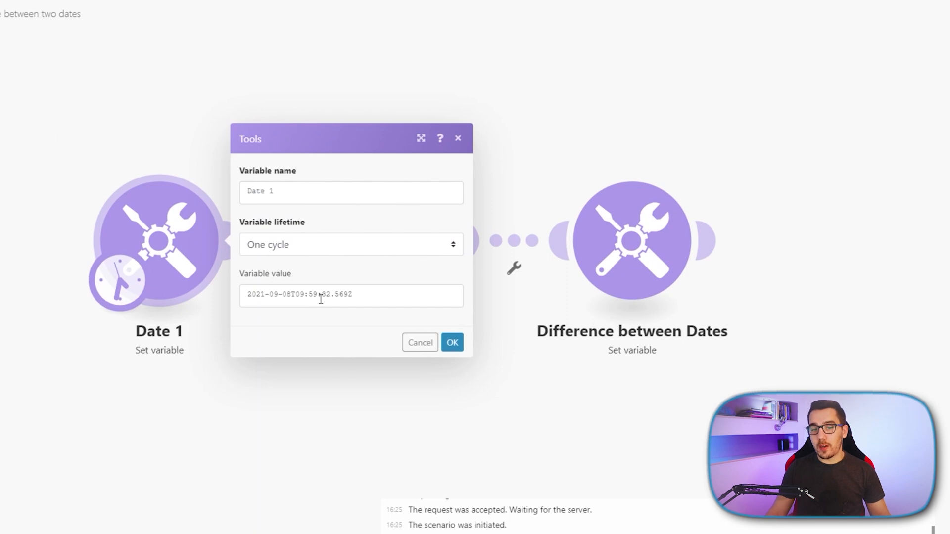
- Review the Date 1 and Date 2 variables, then view the Difference between Dates settings
{"action": "left_click", "coordinate": [451, 342]}
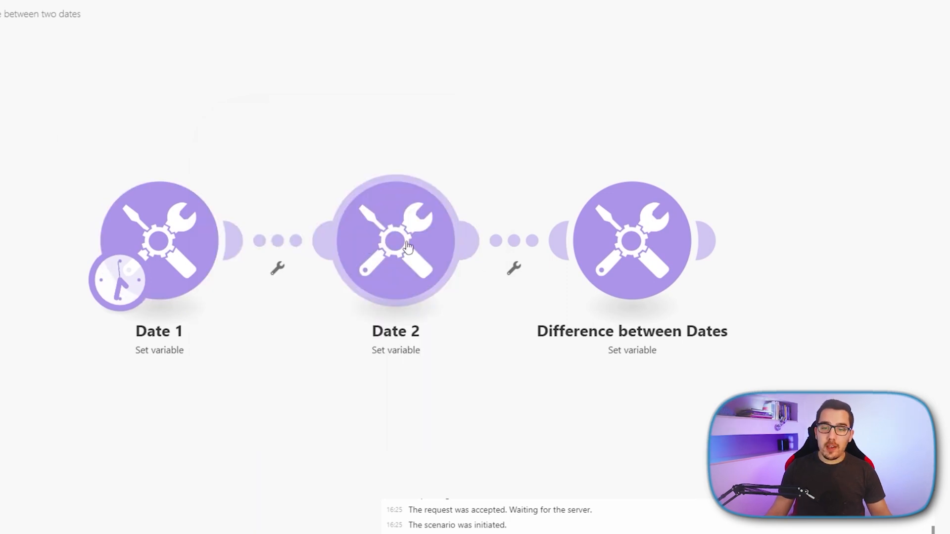
{"action": "left_click", "coordinate": [394, 240]}
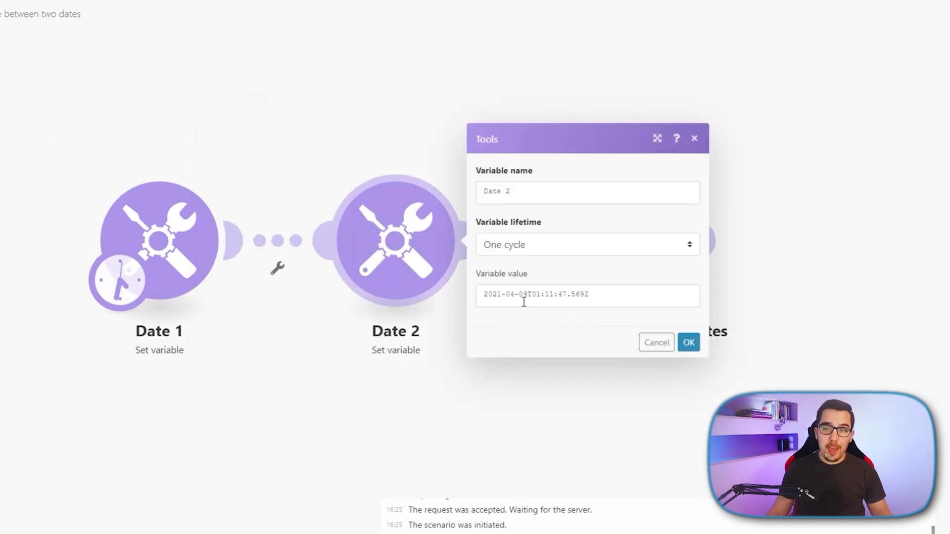
{"action": "left_click", "coordinate": [688, 343]}
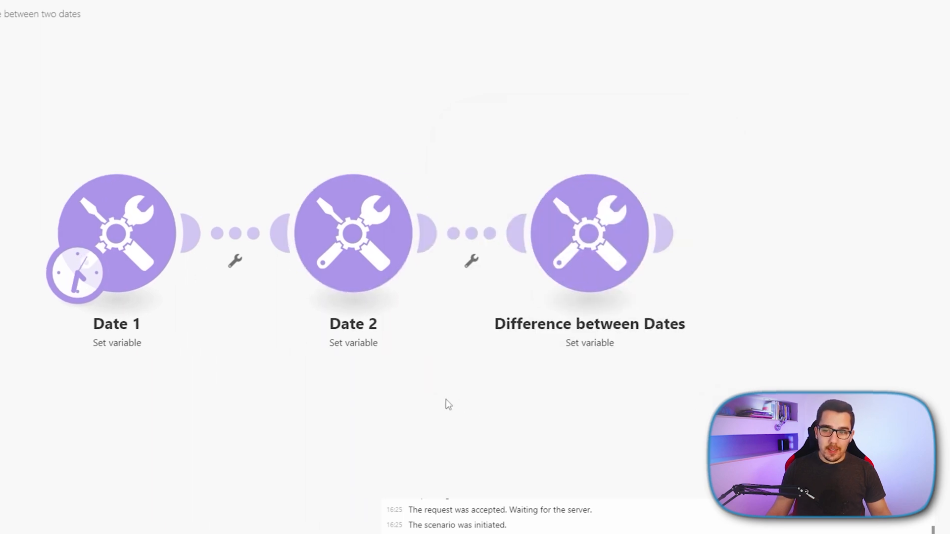
{"action": "left_click", "coordinate": [588, 233]}
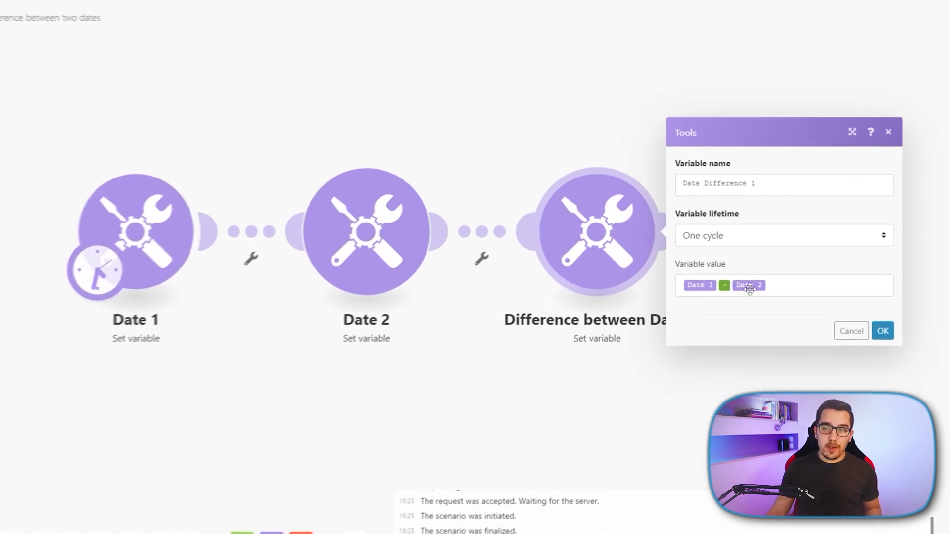
- Run the scenario once and view Date 1's output, 8 September 2021 11:59
{"action": "left_click", "coordinate": [882, 331]}
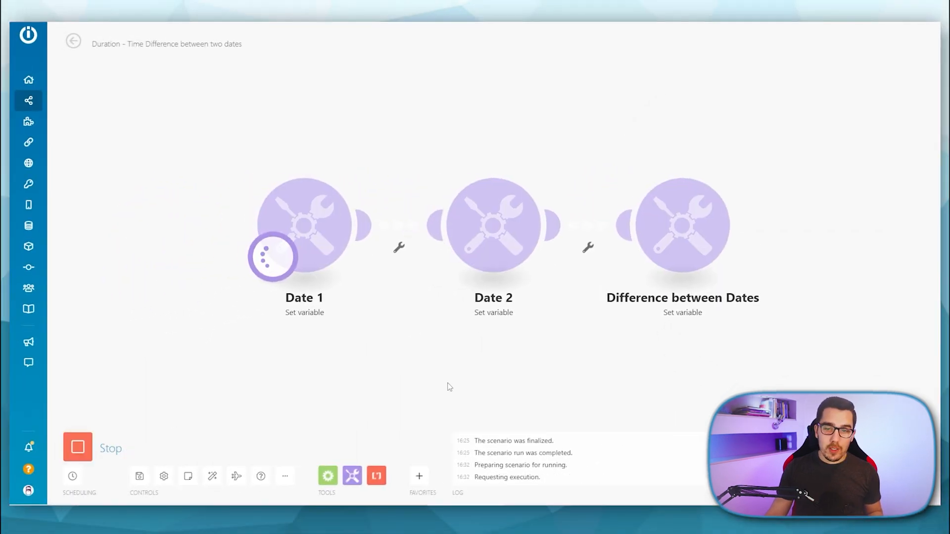
{"action": "left_click", "coordinate": [273, 256]}
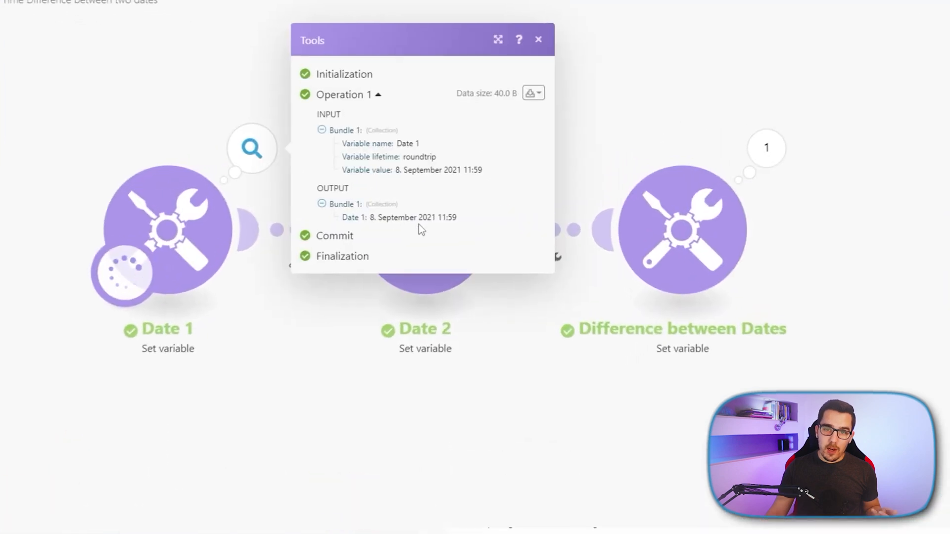
{"action": "mouse_move", "coordinate": [420, 219]}
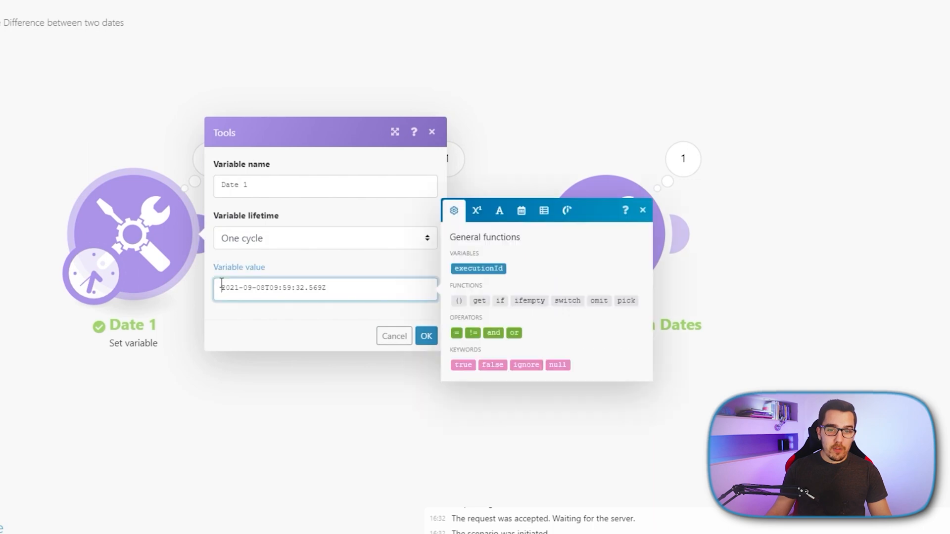
- Wrap the Date 1 and Date 2 variable values in parseDate() and confirm
{"action": "type", "text": "parseD"}
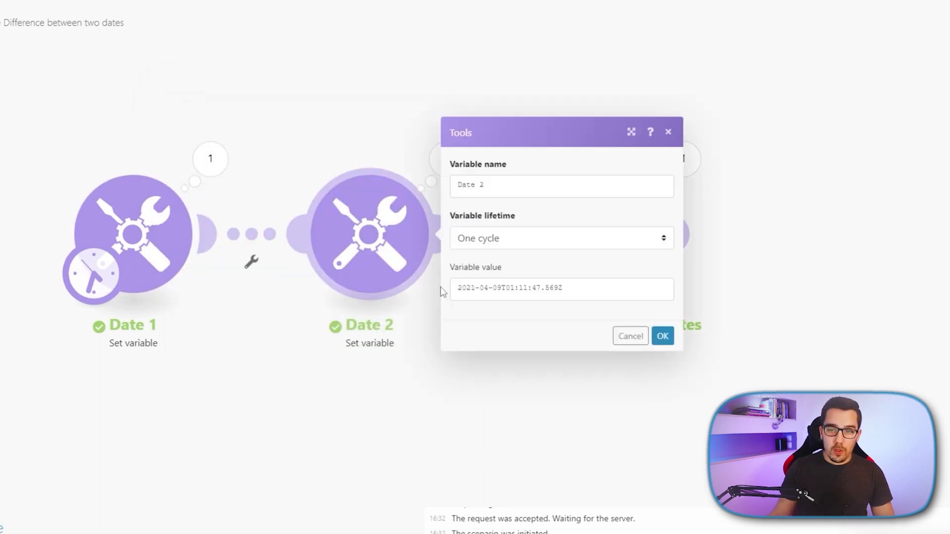
{"action": "left_click", "coordinate": [561, 289]}
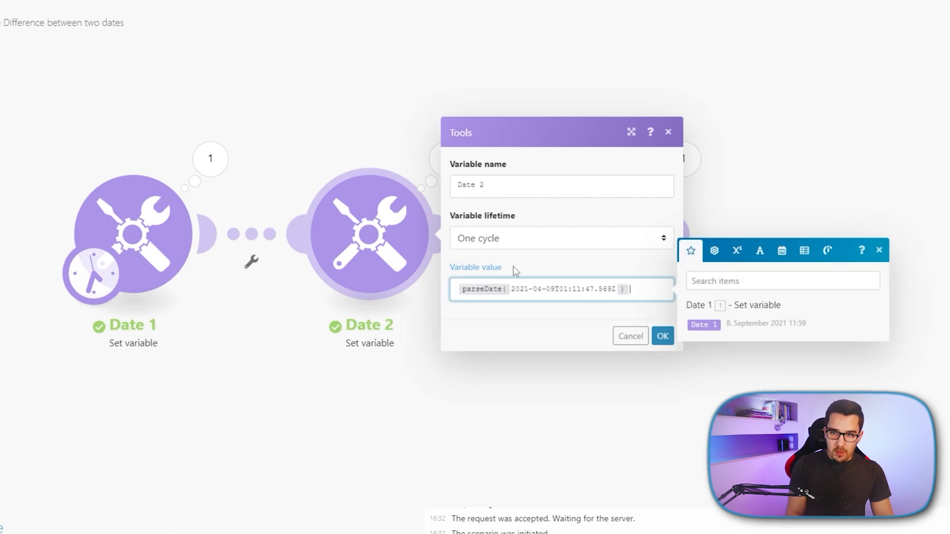
{"action": "left_click", "coordinate": [661, 336]}
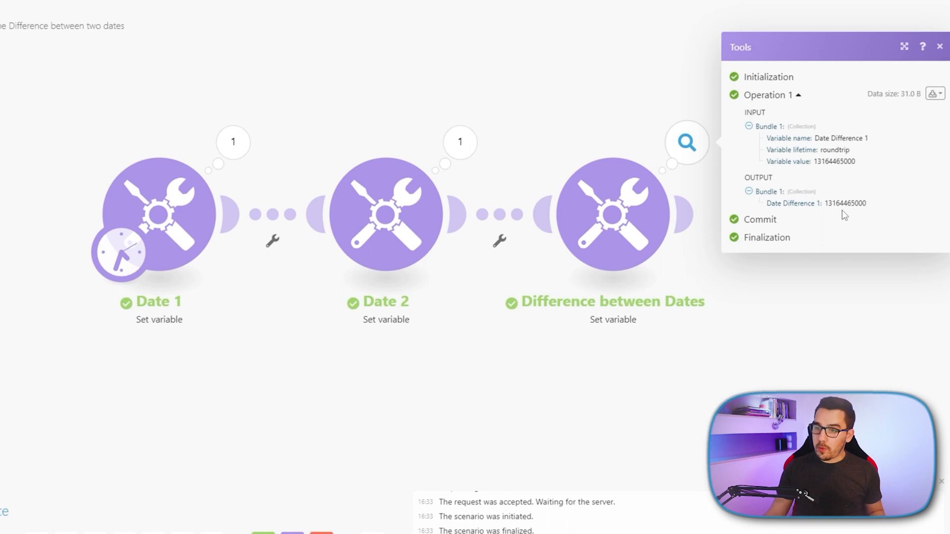
{"action": "mouse_move", "coordinate": [861, 215]}
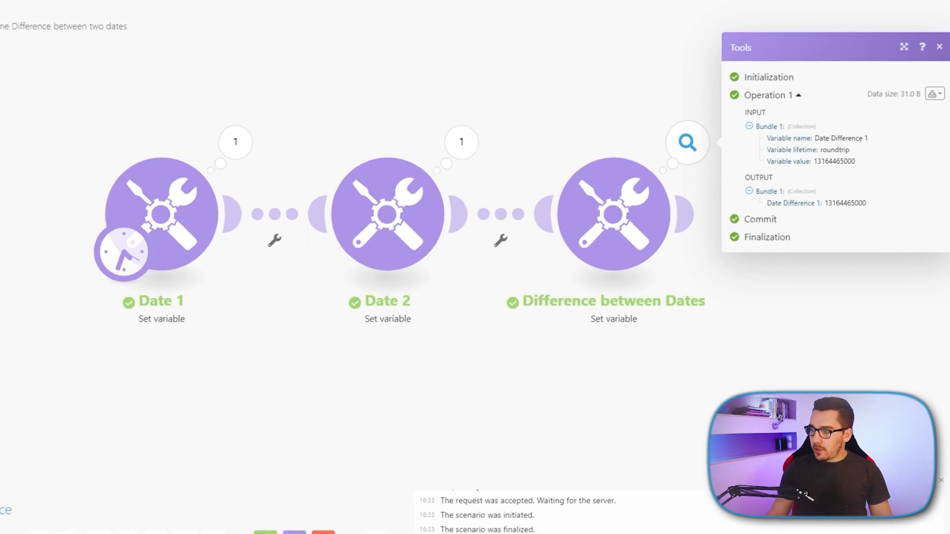
{"action": "left_click", "coordinate": [938, 46]}
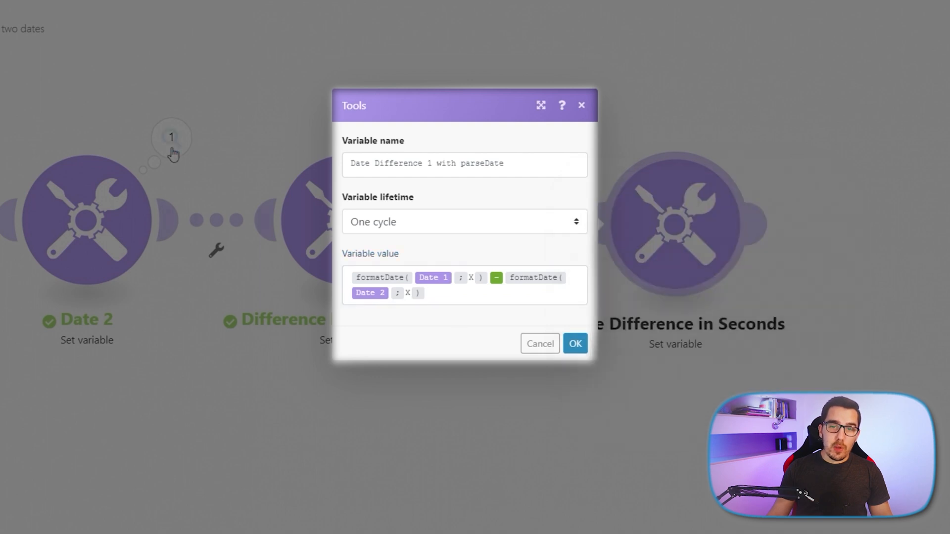
- View the Difference between Dates run output, then dismiss it
{"action": "left_click", "coordinate": [575, 343]}
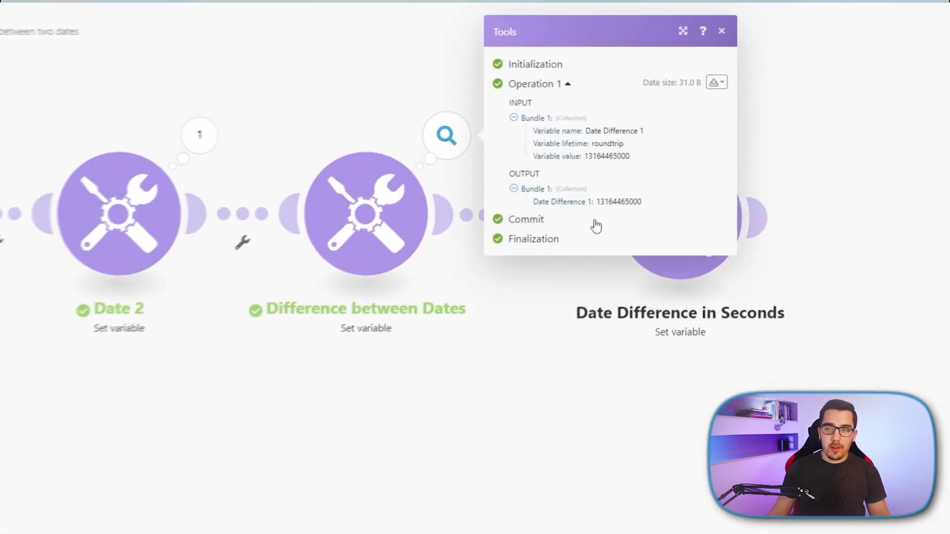
{"action": "left_click", "coordinate": [722, 30]}
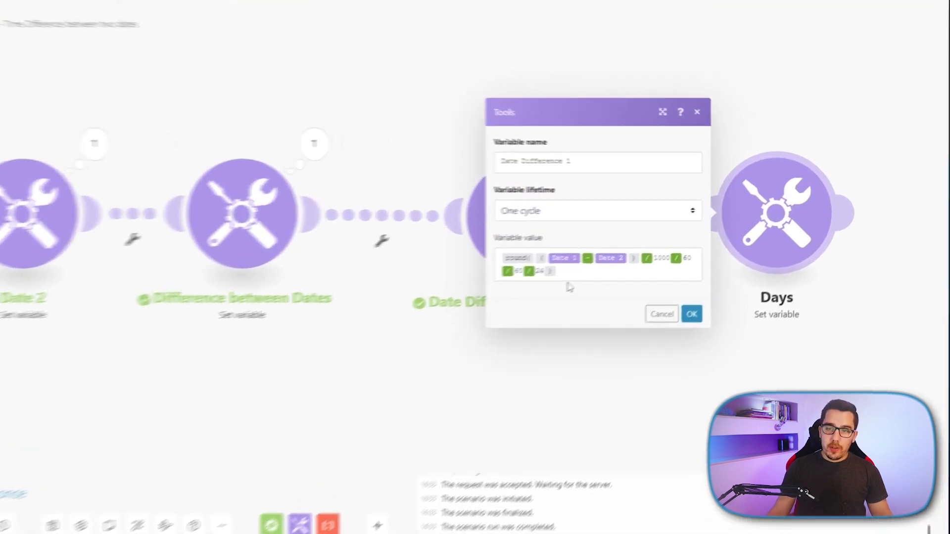
{"action": "mouse_move", "coordinate": [448, 274]}
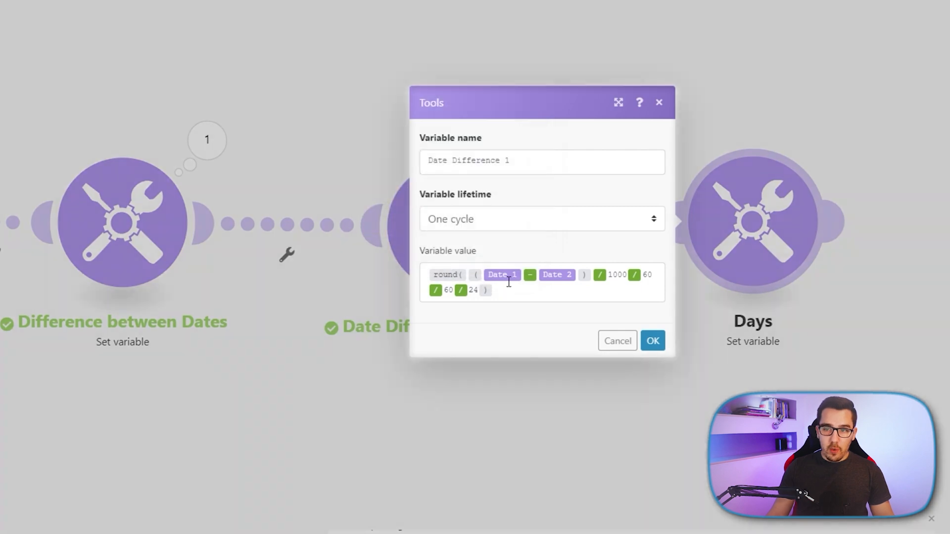
{"action": "mouse_move", "coordinate": [502, 274]}
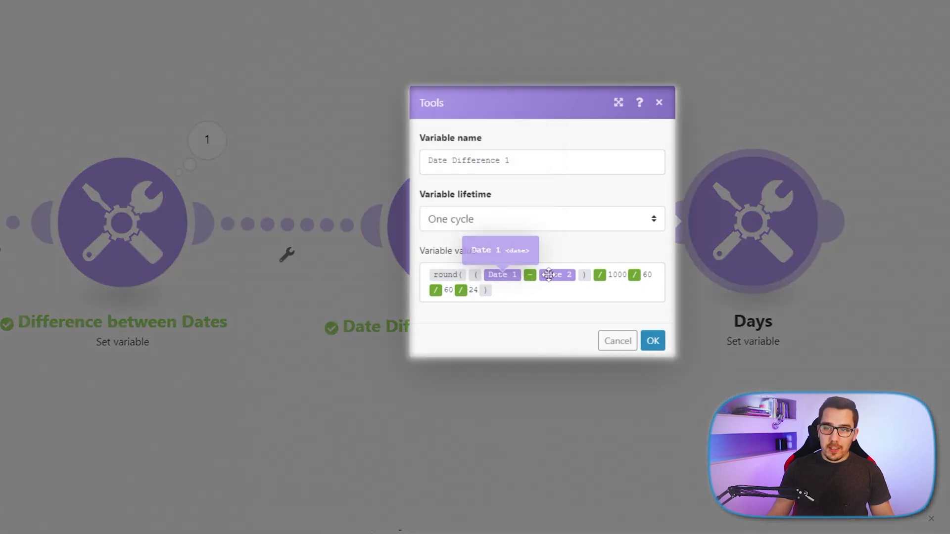
{"action": "mouse_move", "coordinate": [630, 274]}
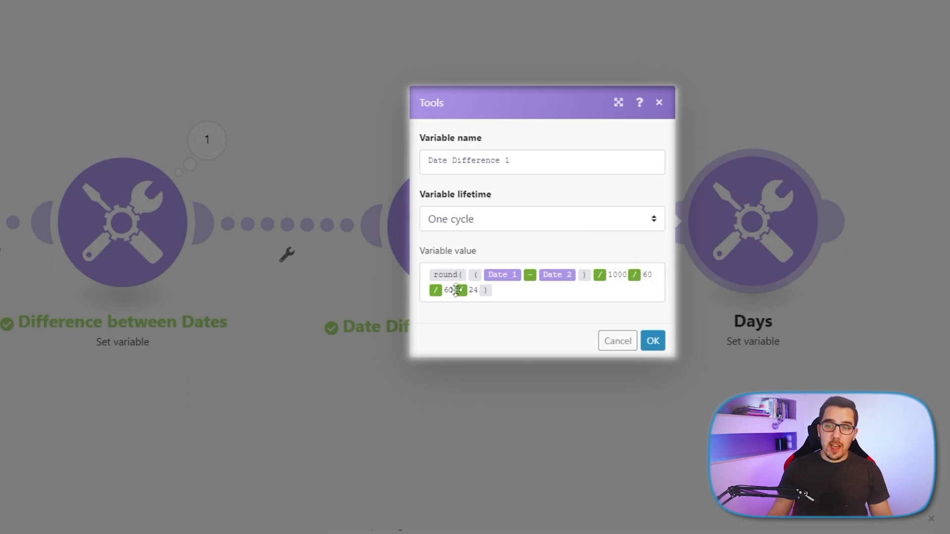
{"action": "mouse_move", "coordinate": [488, 294]}
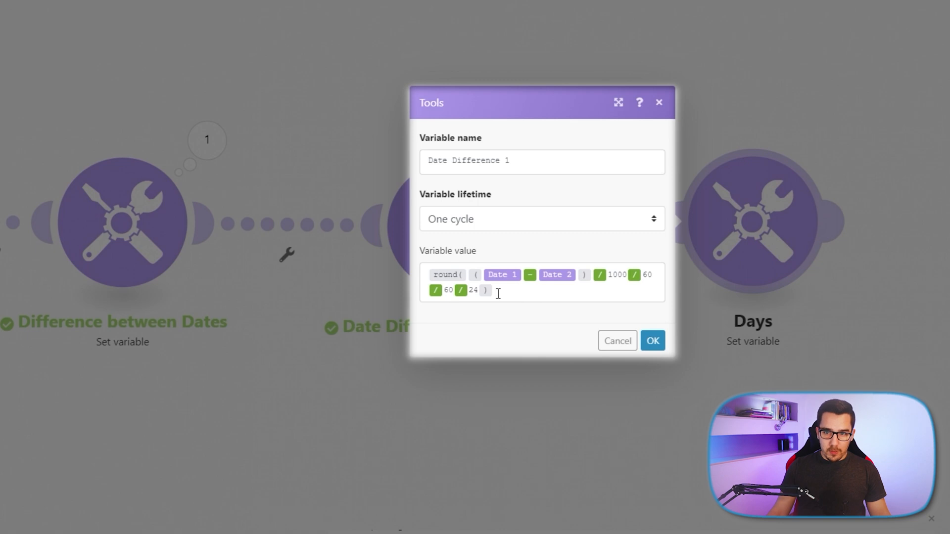
{"action": "mouse_move", "coordinate": [446, 290]}
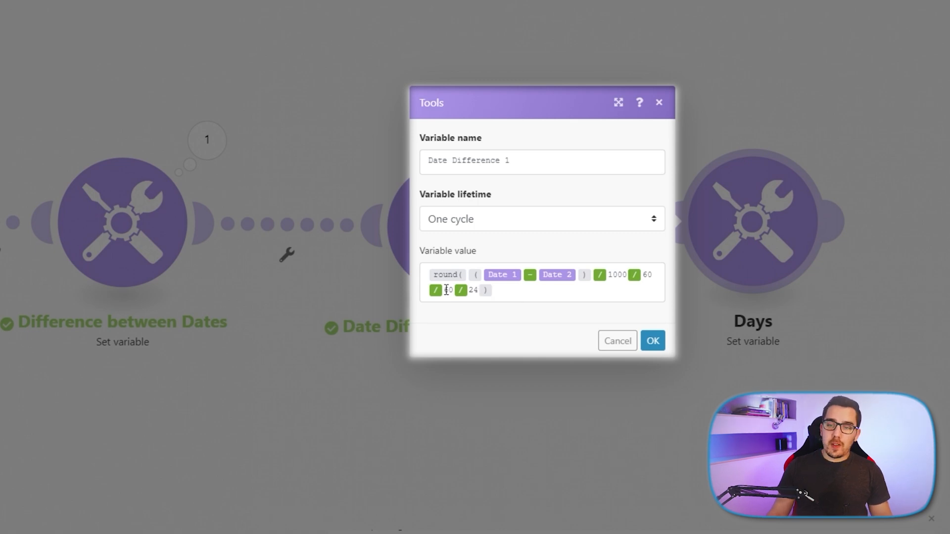
{"action": "mouse_move", "coordinate": [643, 279]}
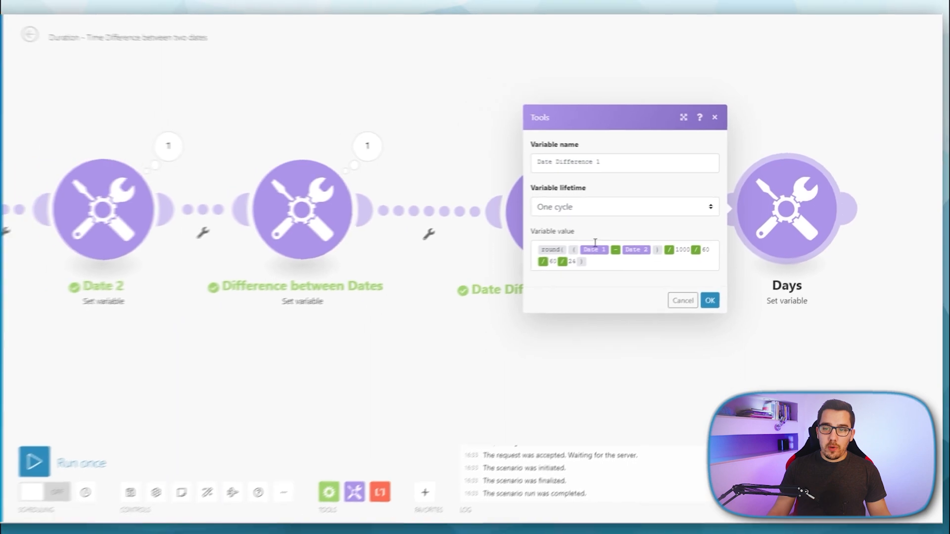
- Confirm the Days module with round((Date 1 - Date 2)/1000/60/60/24)
{"action": "left_click", "coordinate": [709, 299]}
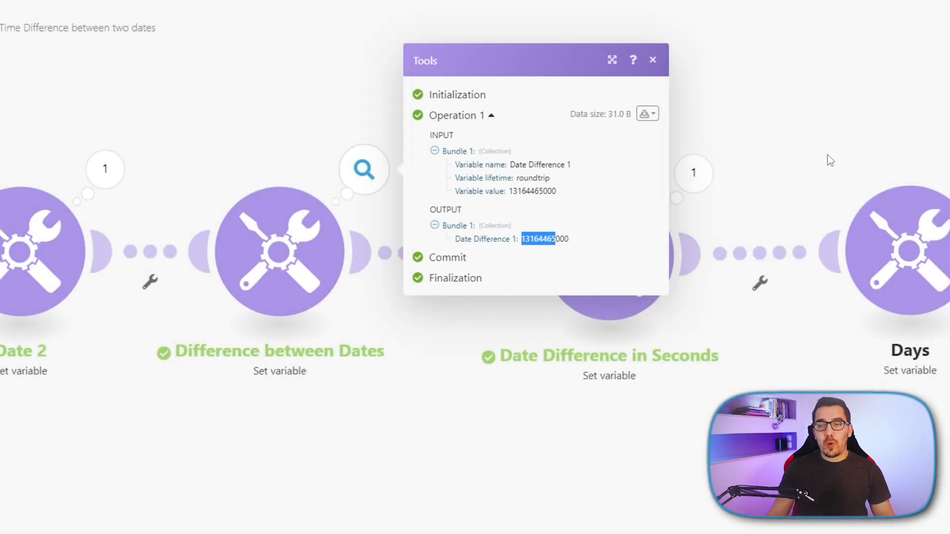
- Select 13164465, the seconds portion of the Date Difference 1 output
{"action": "left_click", "coordinate": [653, 60]}
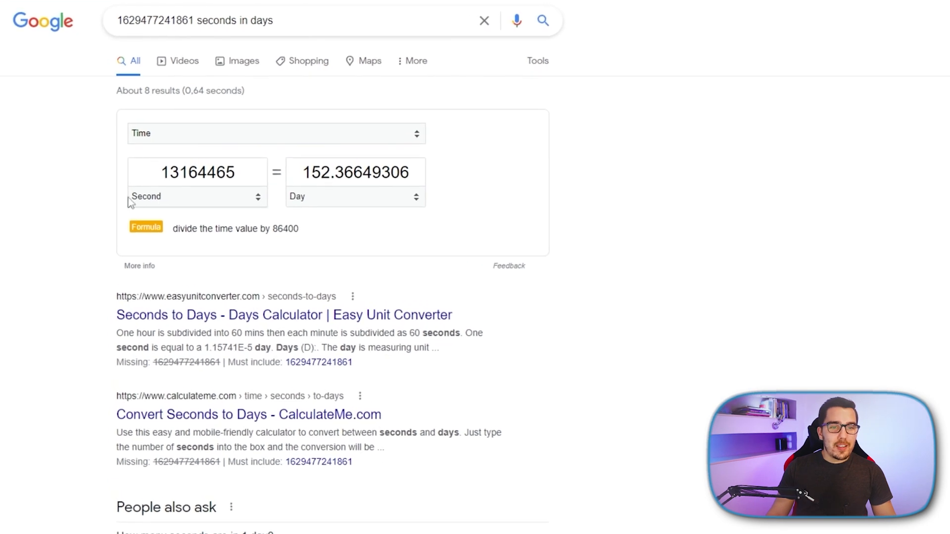
{"action": "mouse_move", "coordinate": [313, 196]}
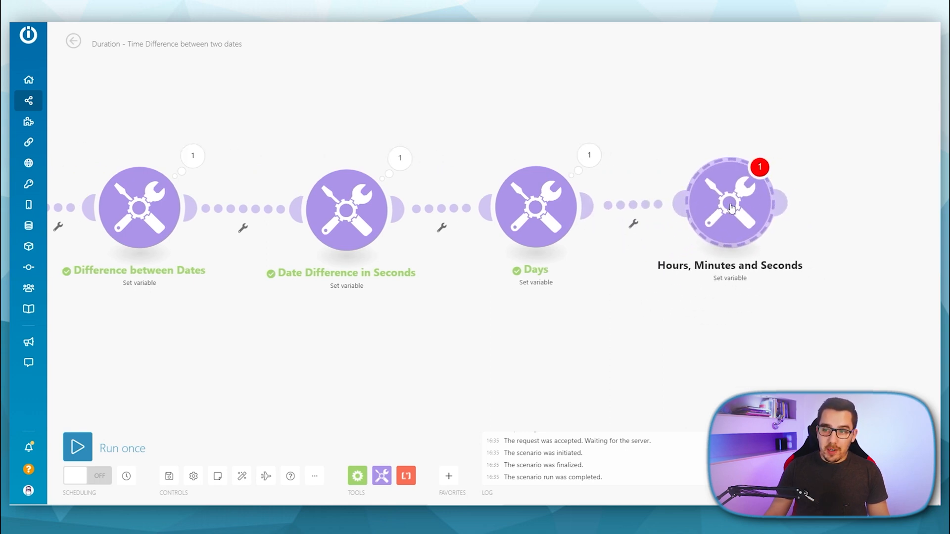
- Set the Hours, Minutes and Seconds formula using floor and mod 3600 and 60
{"action": "left_click", "coordinate": [729, 206]}
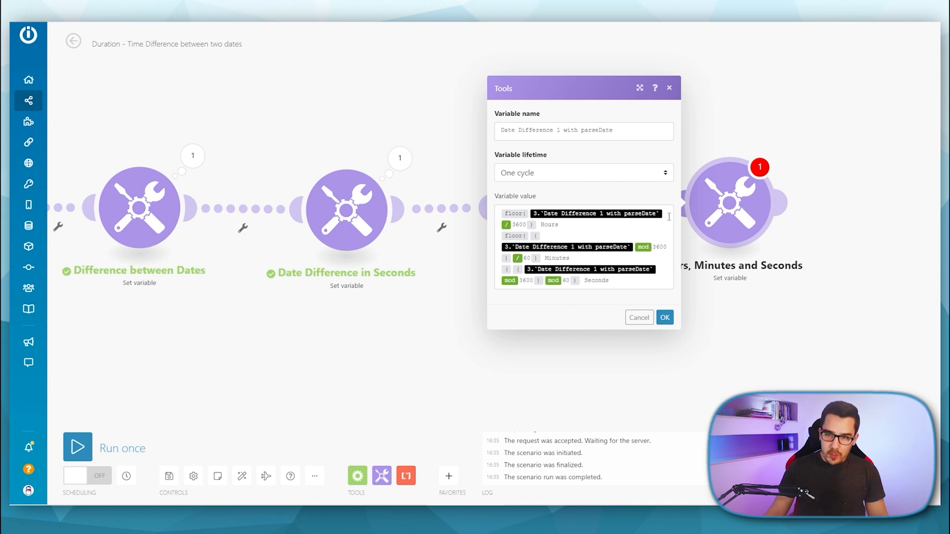
{"action": "left_click", "coordinate": [662, 216]}
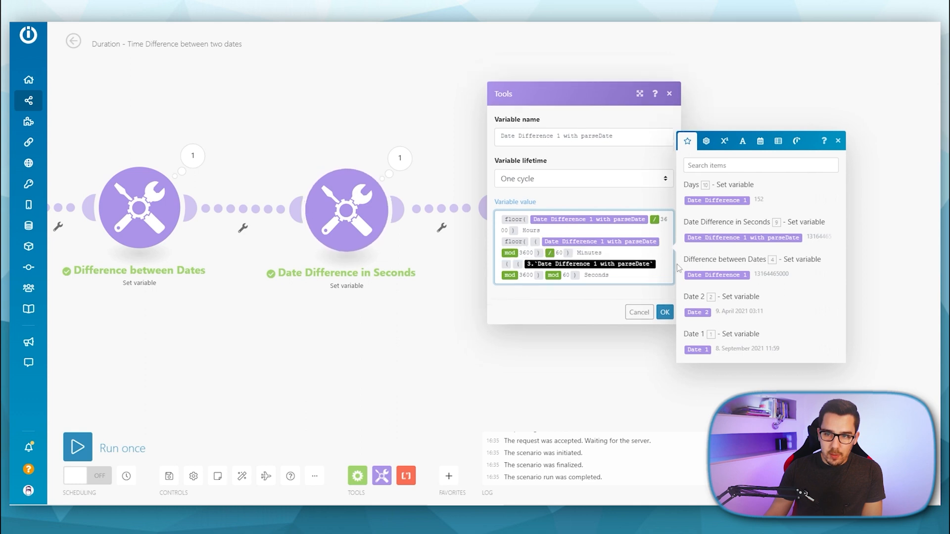
{"action": "left_click", "coordinate": [664, 313]}
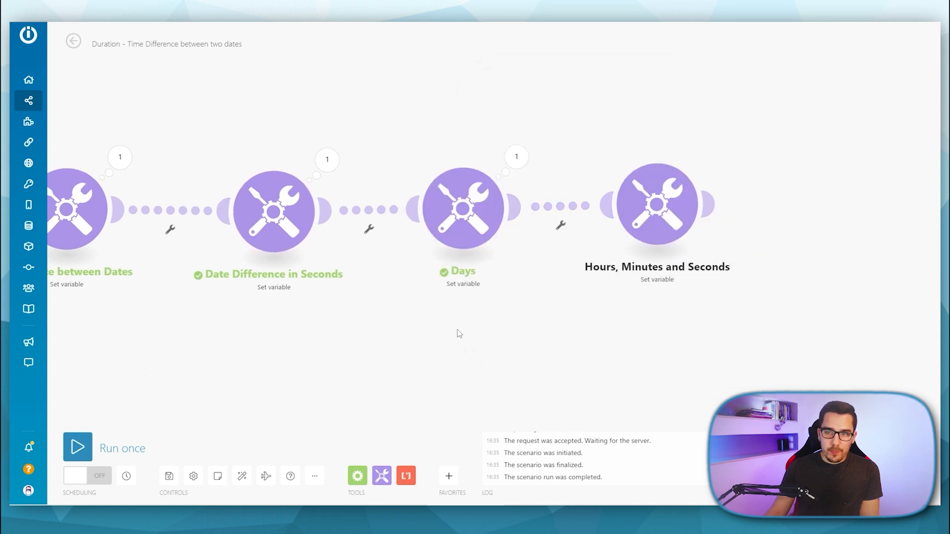
{"action": "left_click", "coordinate": [656, 205]}
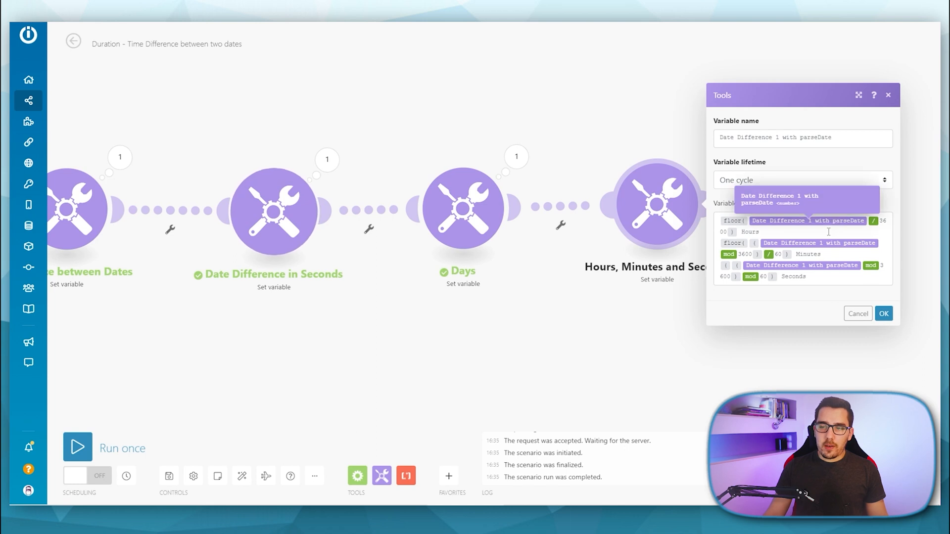
{"action": "left_click", "coordinate": [857, 313]}
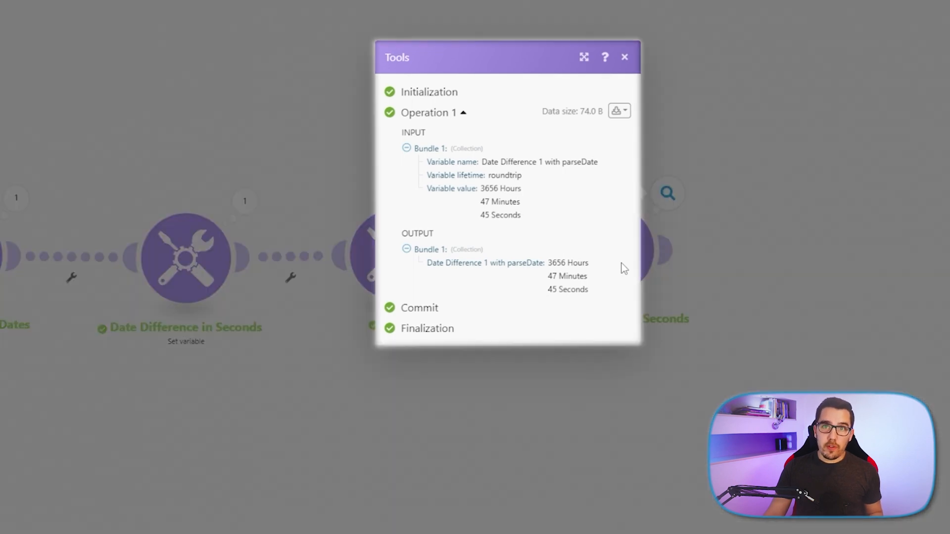
{"action": "mouse_move", "coordinate": [92, 313]}
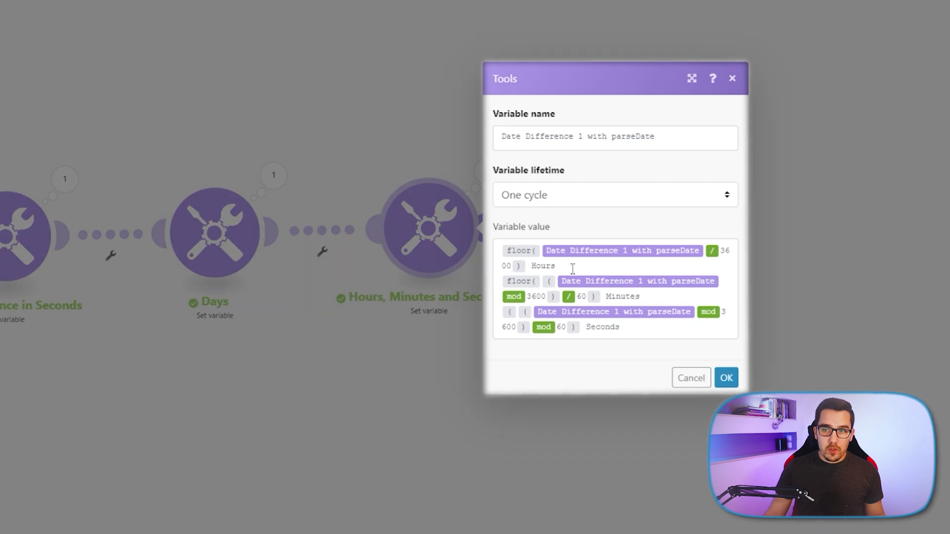
{"action": "mouse_move", "coordinate": [688, 265]}
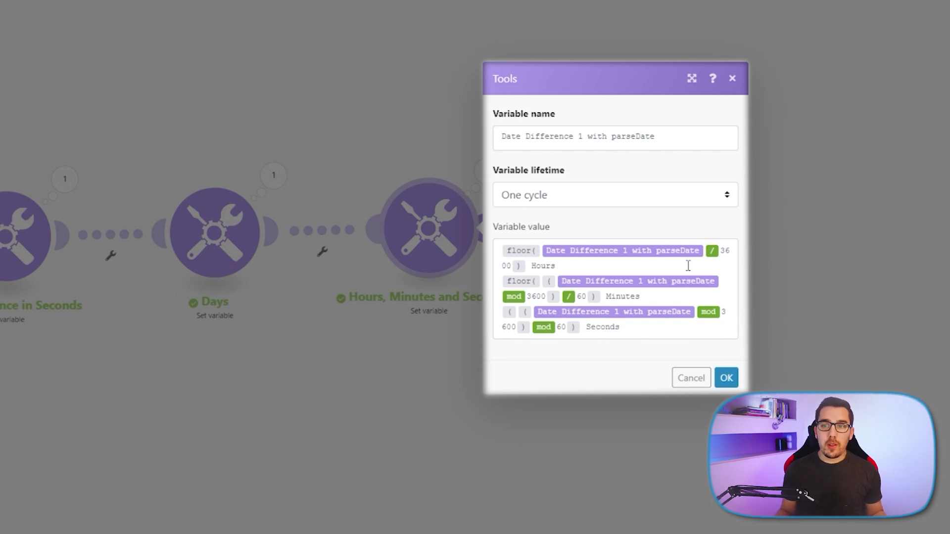
{"action": "mouse_move", "coordinate": [680, 264]}
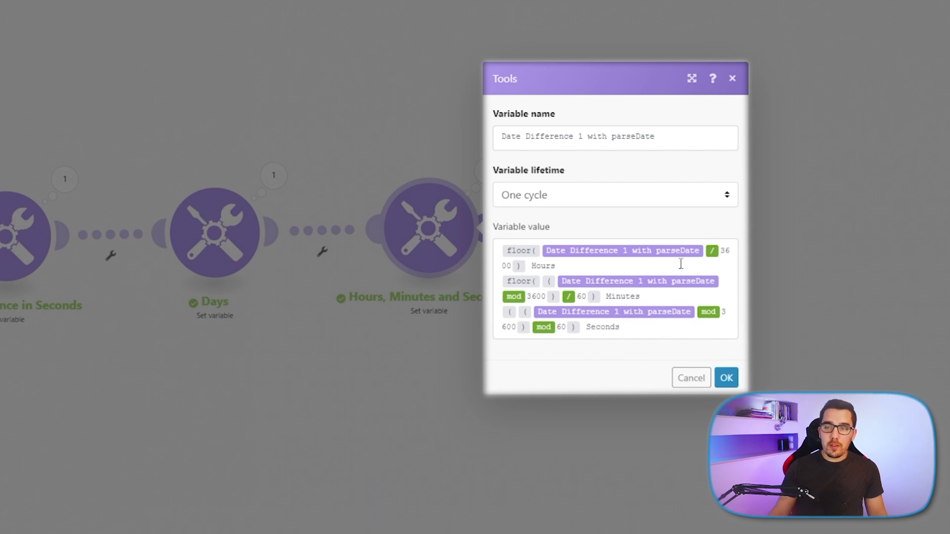
{"action": "mouse_move", "coordinate": [548, 277]}
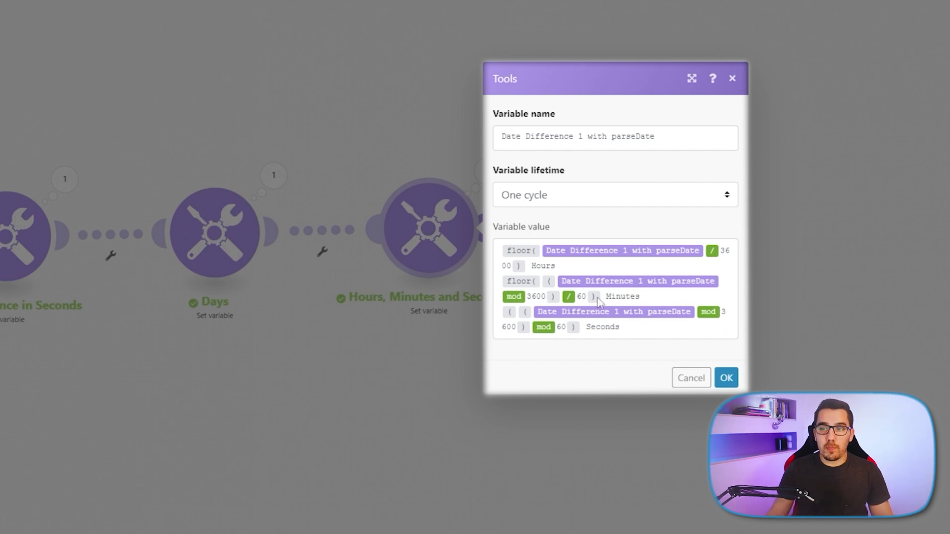
{"action": "mouse_move", "coordinate": [604, 296]}
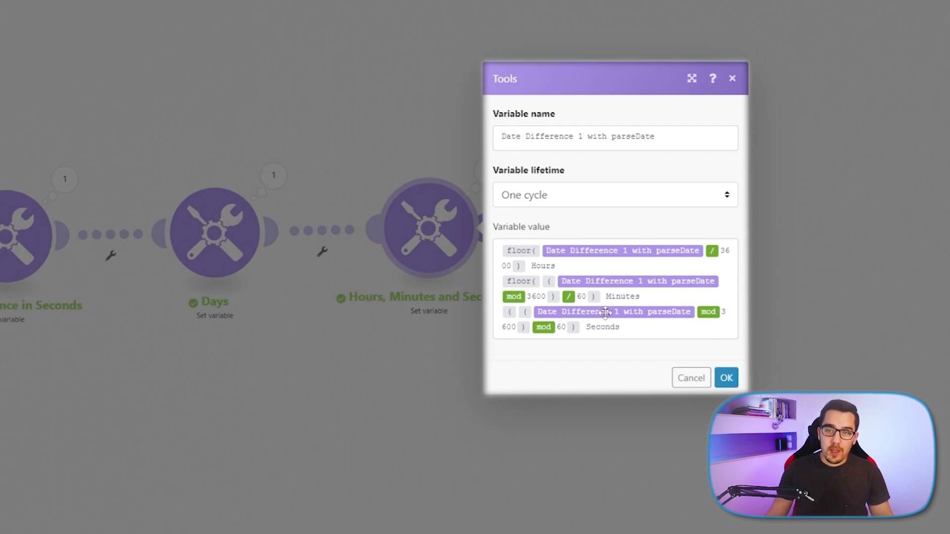
{"action": "mouse_move", "coordinate": [676, 323]}
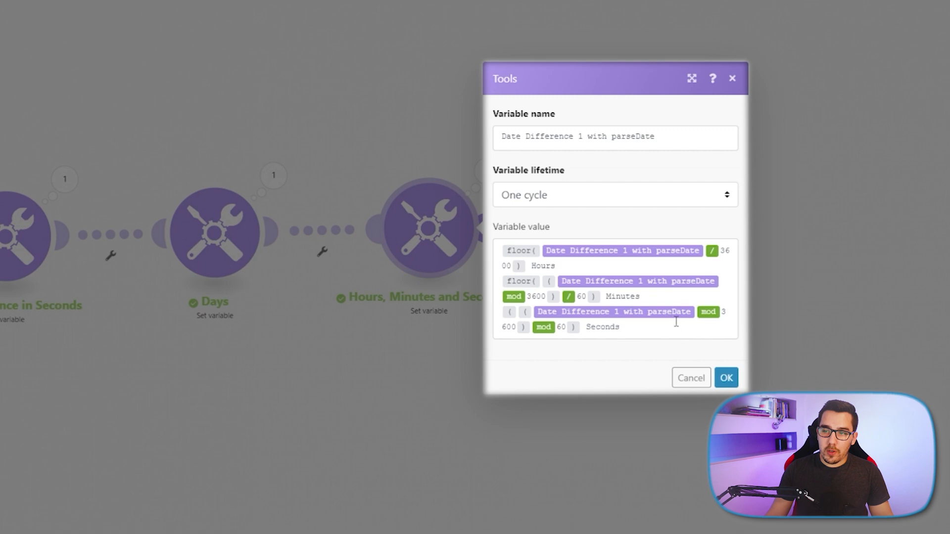
{"action": "mouse_move", "coordinate": [596, 315]}
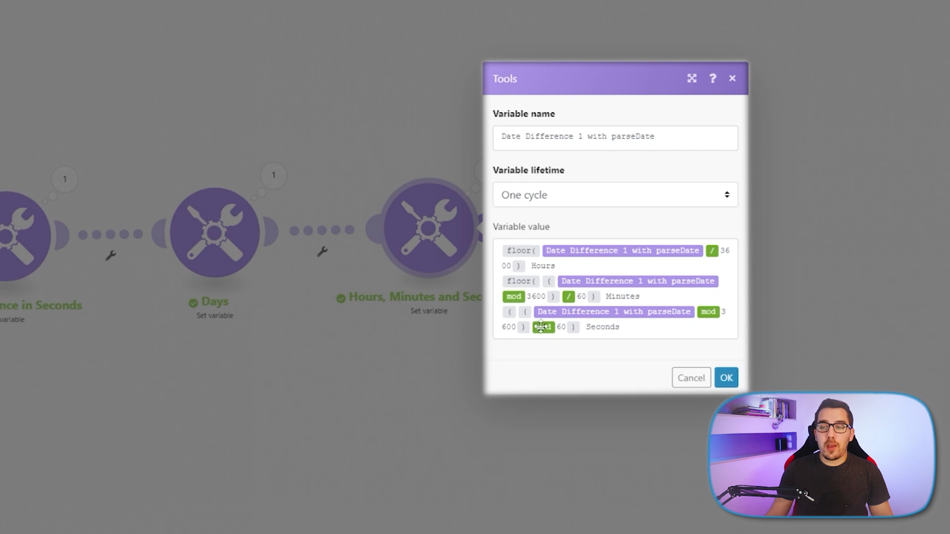
{"action": "mouse_move", "coordinate": [542, 327]}
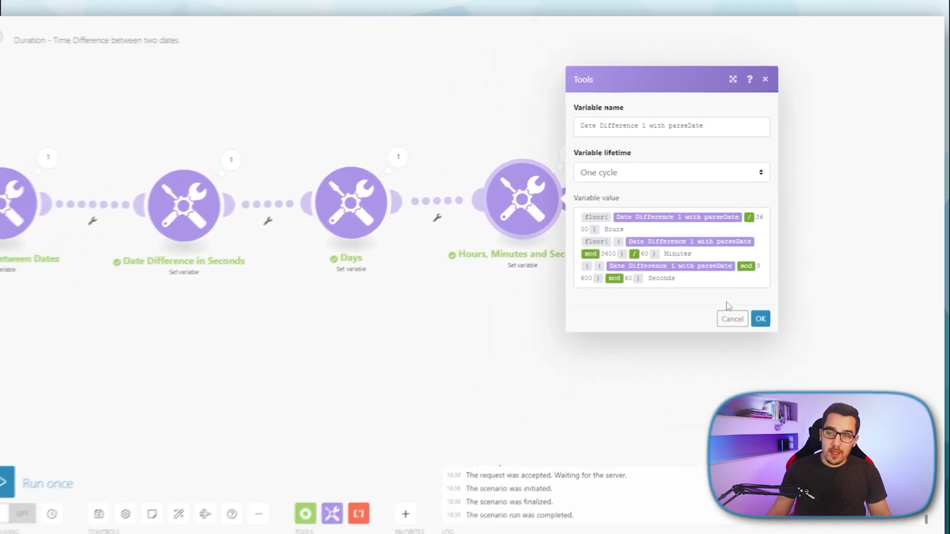
- Close the Hours, Minutes and Seconds module and open the Days, Hours, Minutes and Seconds module
{"action": "left_click", "coordinate": [760, 319]}
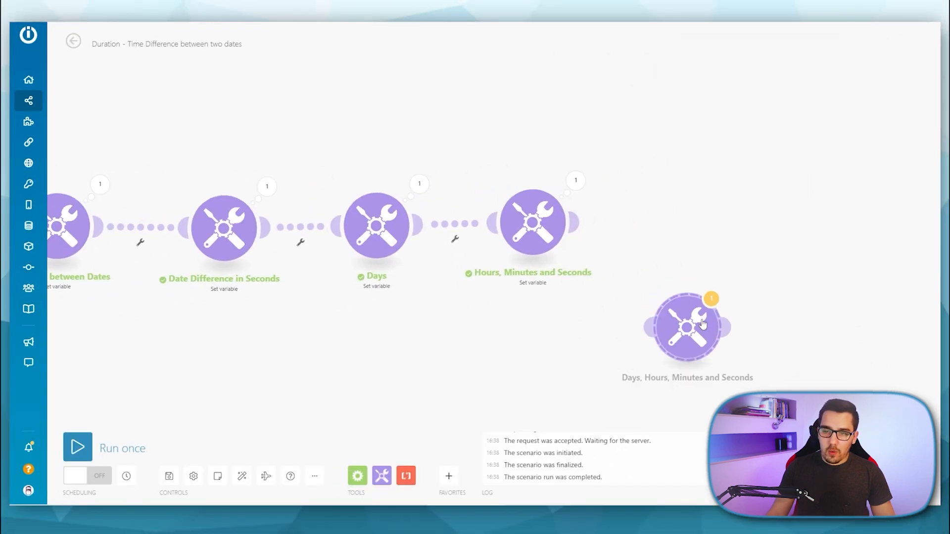
{"action": "left_click", "coordinate": [686, 327]}
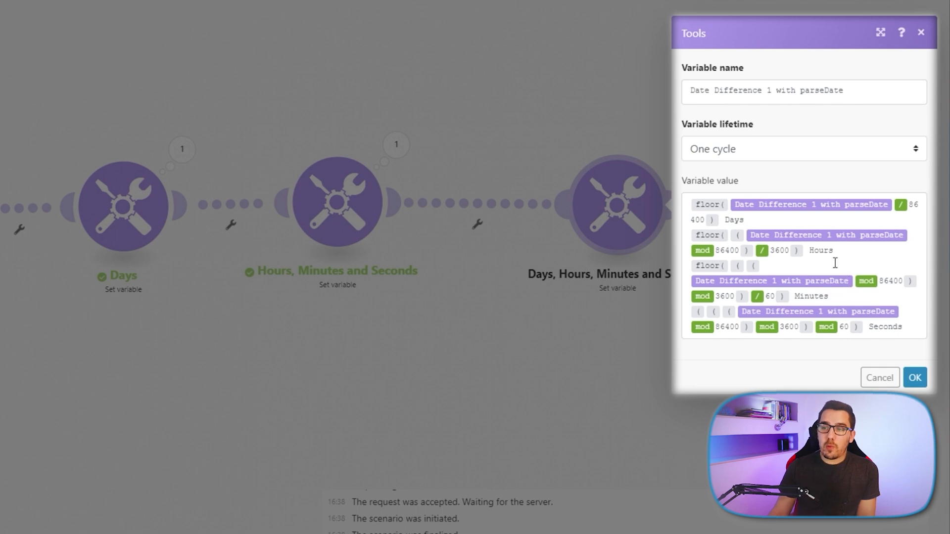
{"action": "mouse_move", "coordinate": [789, 250]}
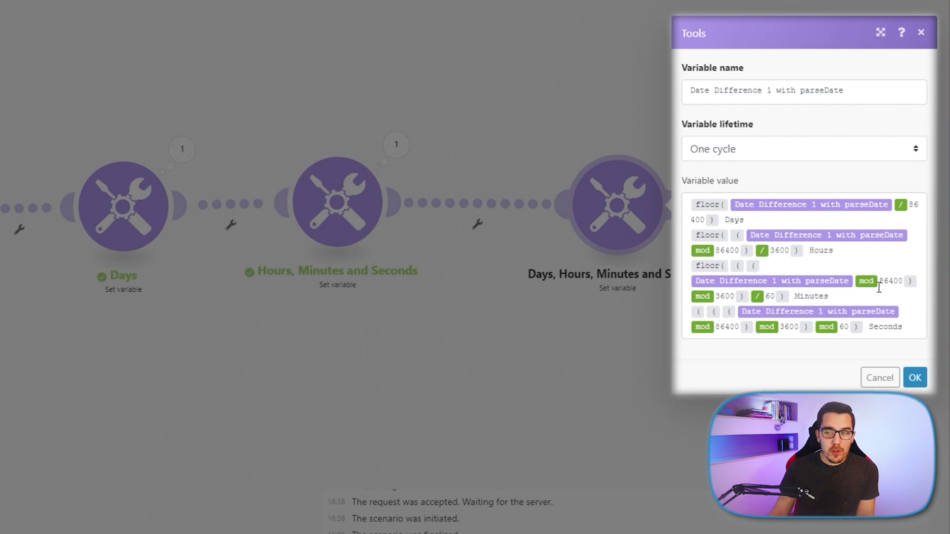
{"action": "mouse_move", "coordinate": [887, 290]}
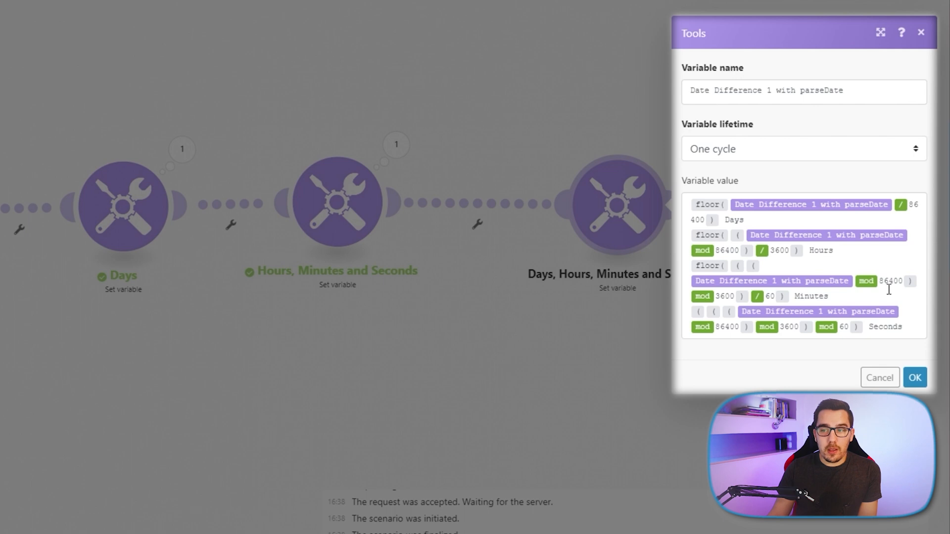
{"action": "mouse_move", "coordinate": [743, 302]}
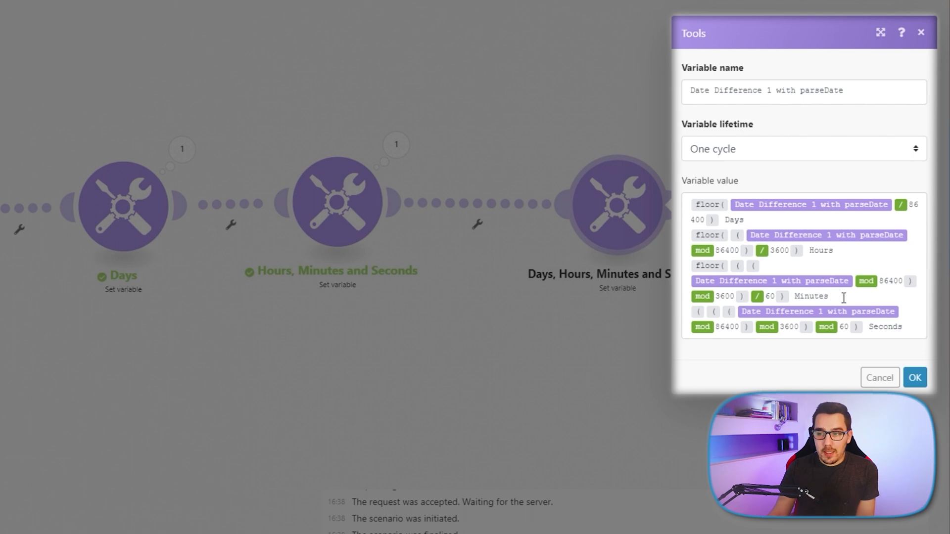
{"action": "mouse_move", "coordinate": [830, 301]}
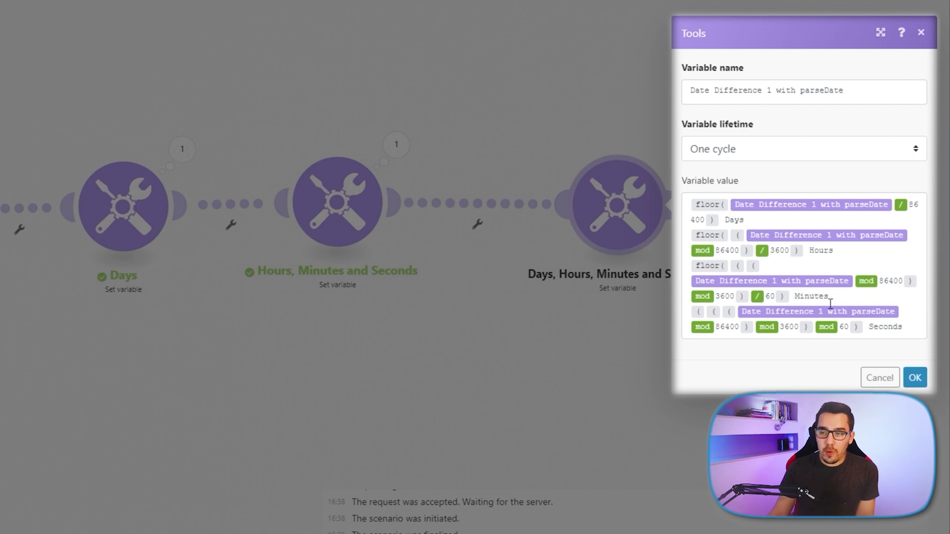
{"action": "mouse_move", "coordinate": [766, 326]}
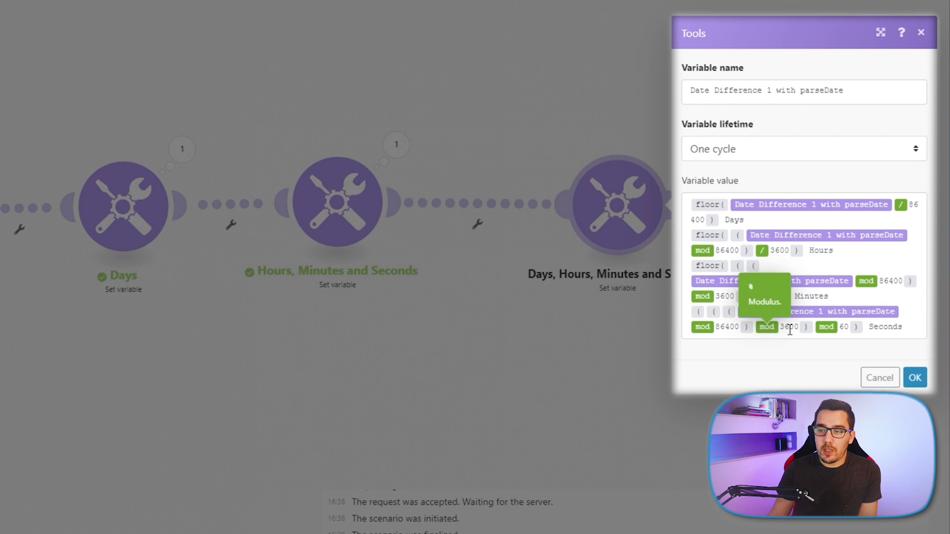
{"action": "mouse_move", "coordinate": [852, 337]}
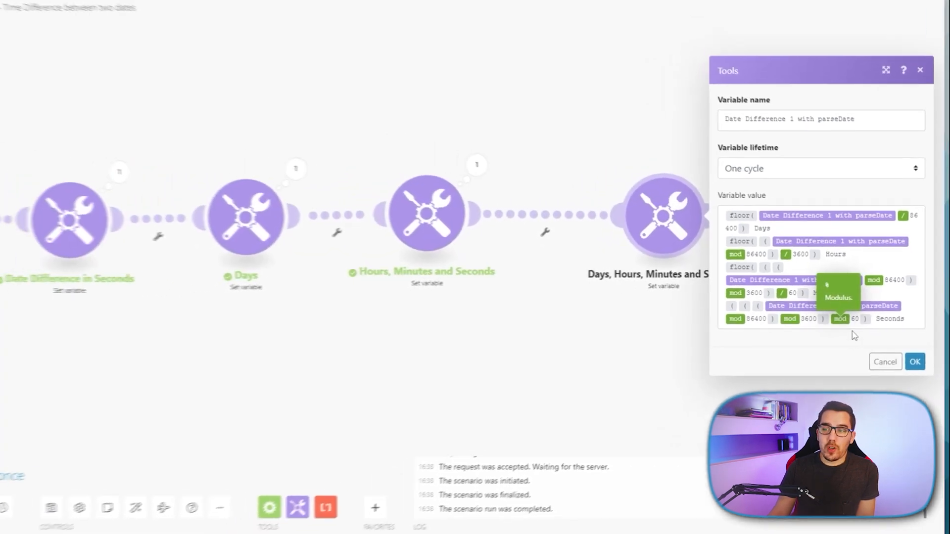
- Confirm the Days, Hours, Minutes and Seconds formula and connect the module into the chain
{"action": "left_click", "coordinate": [914, 362]}
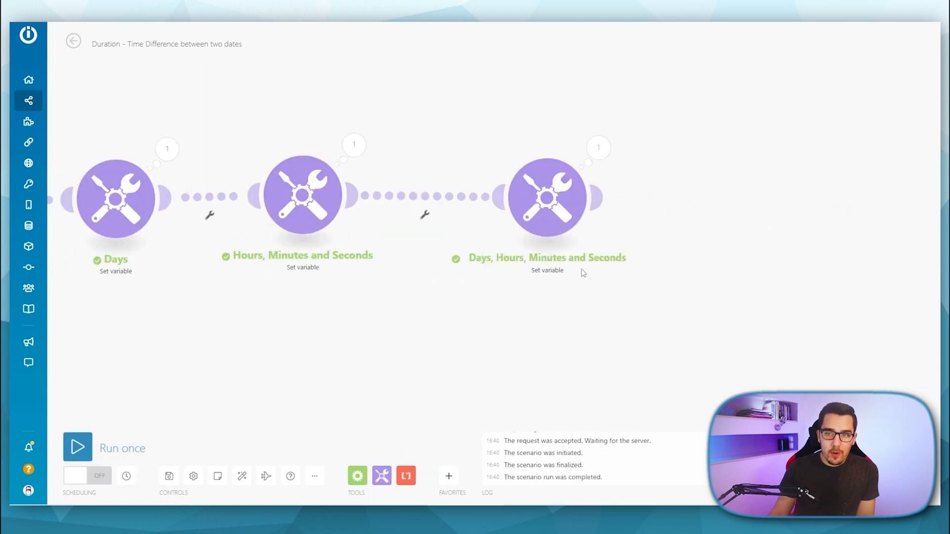
{"action": "left_click", "coordinate": [599, 147]}
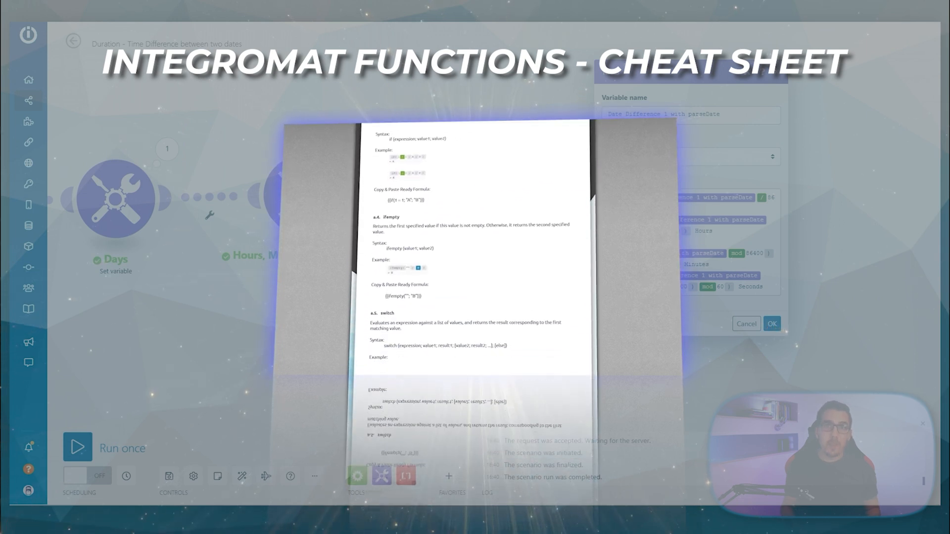
{"action": "scroll", "scroll_direction": "down", "scroll_amount": 3}
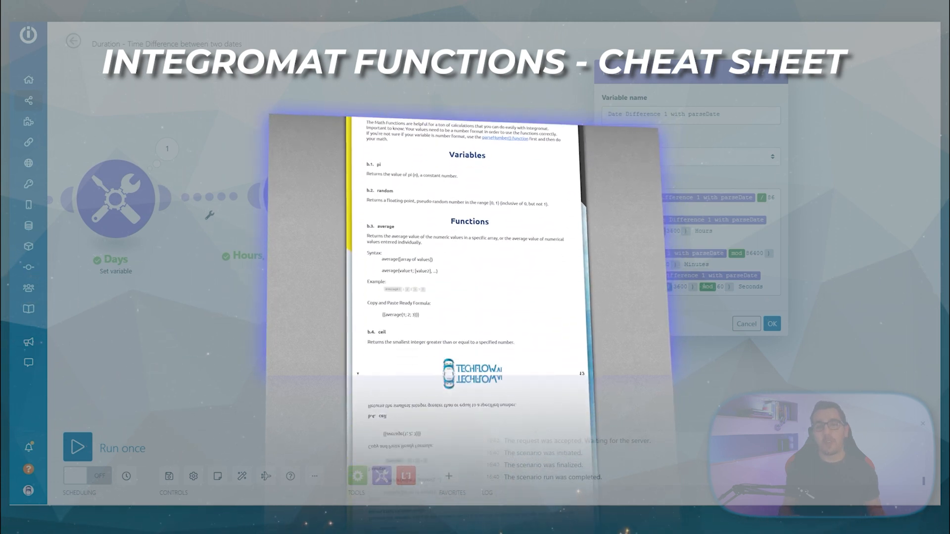
{"action": "scroll", "scroll_direction": "down", "scroll_amount": 3}
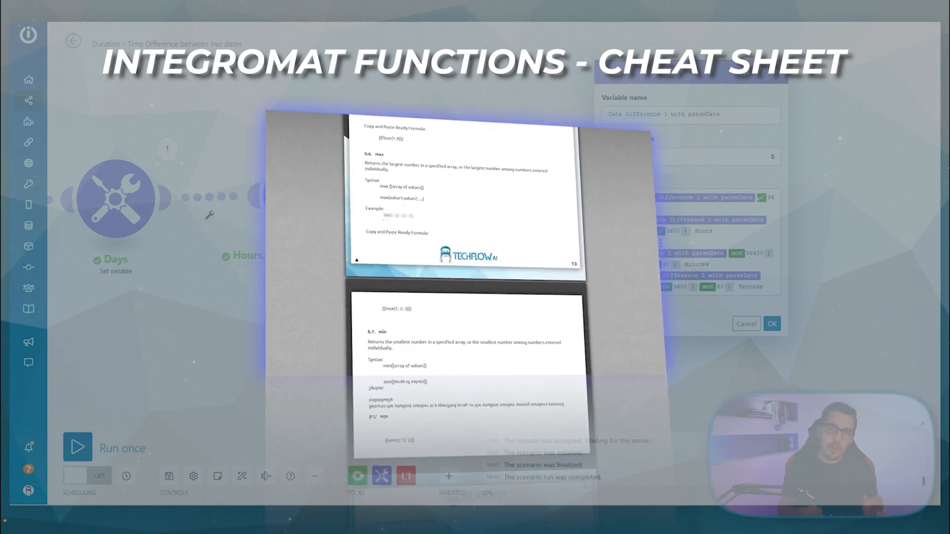
{"action": "scroll", "scroll_direction": "down", "scroll_amount": 3}
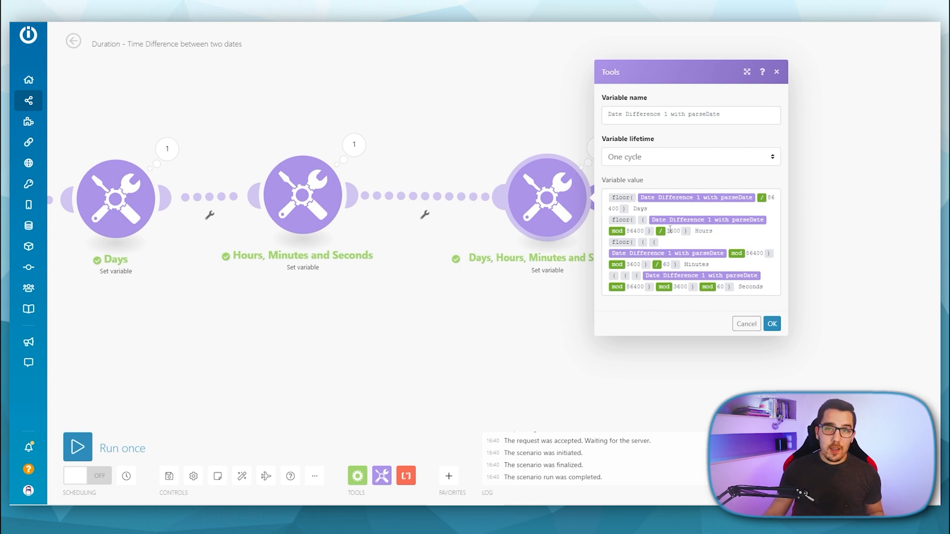
{"action": "mouse_move", "coordinate": [670, 231]}
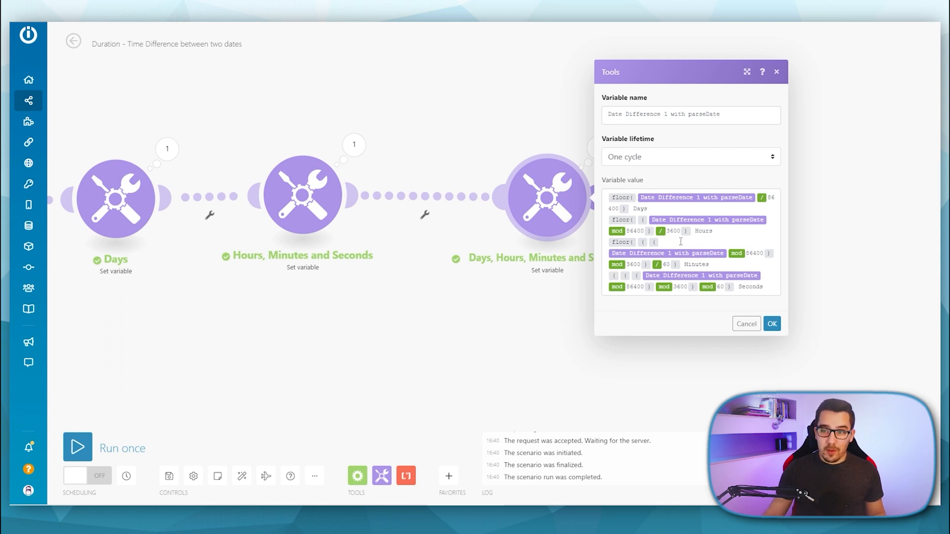
- Show the Integromat built-in variables (operationsLeft, dataTransferLeft) for the Days, Hours, Minutes and Seconds value
{"action": "left_click", "coordinate": [678, 242]}
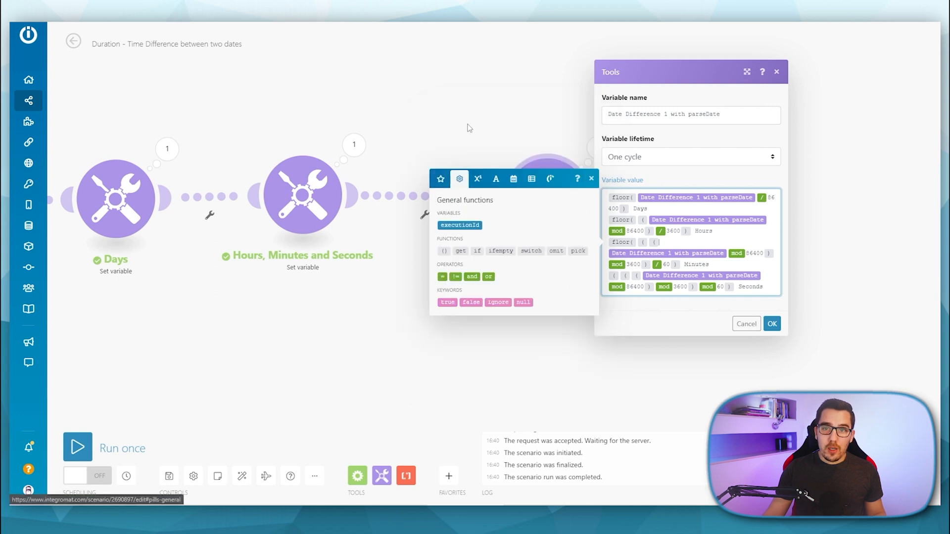
{"action": "left_click", "coordinate": [550, 212]}
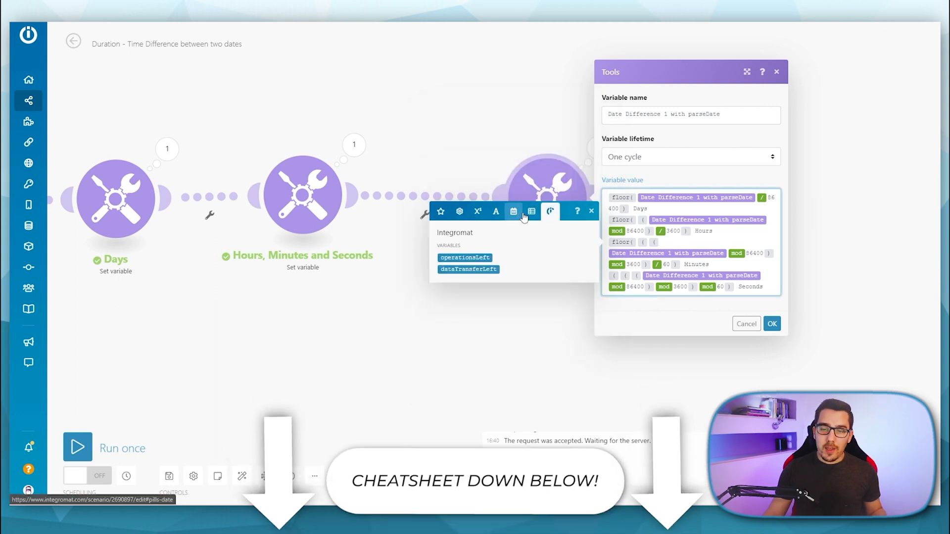